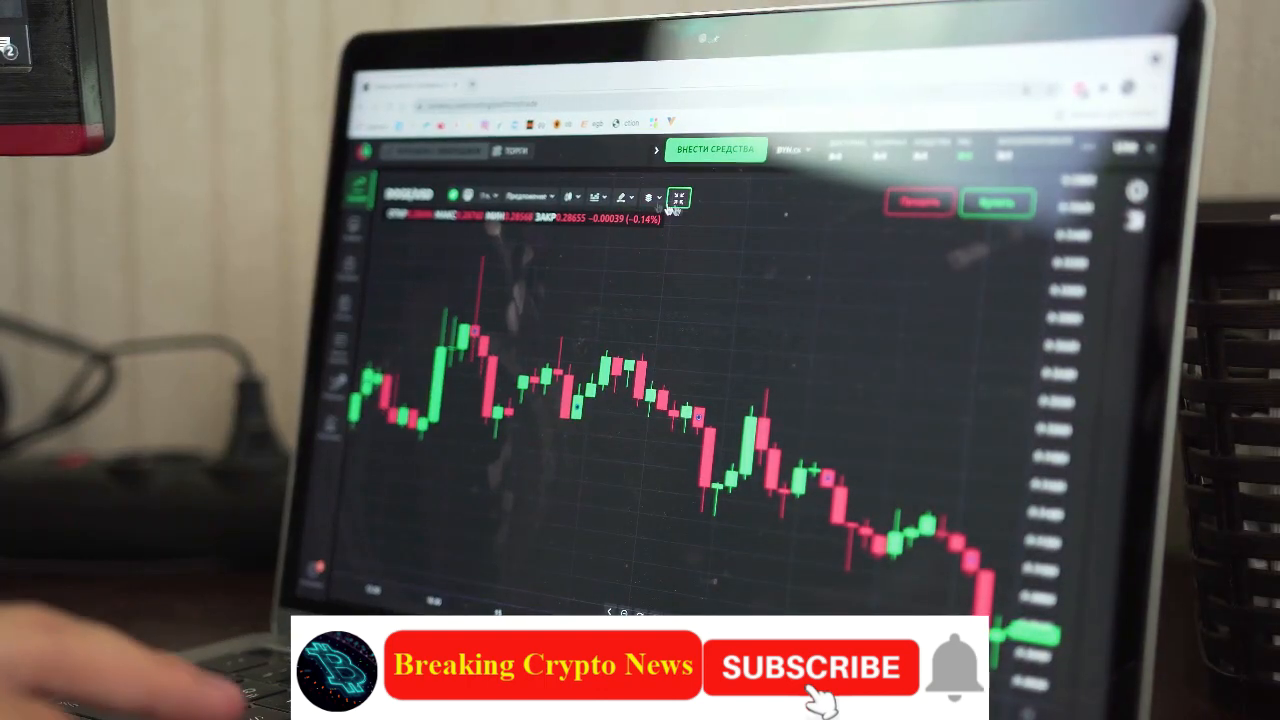
click(620, 196)
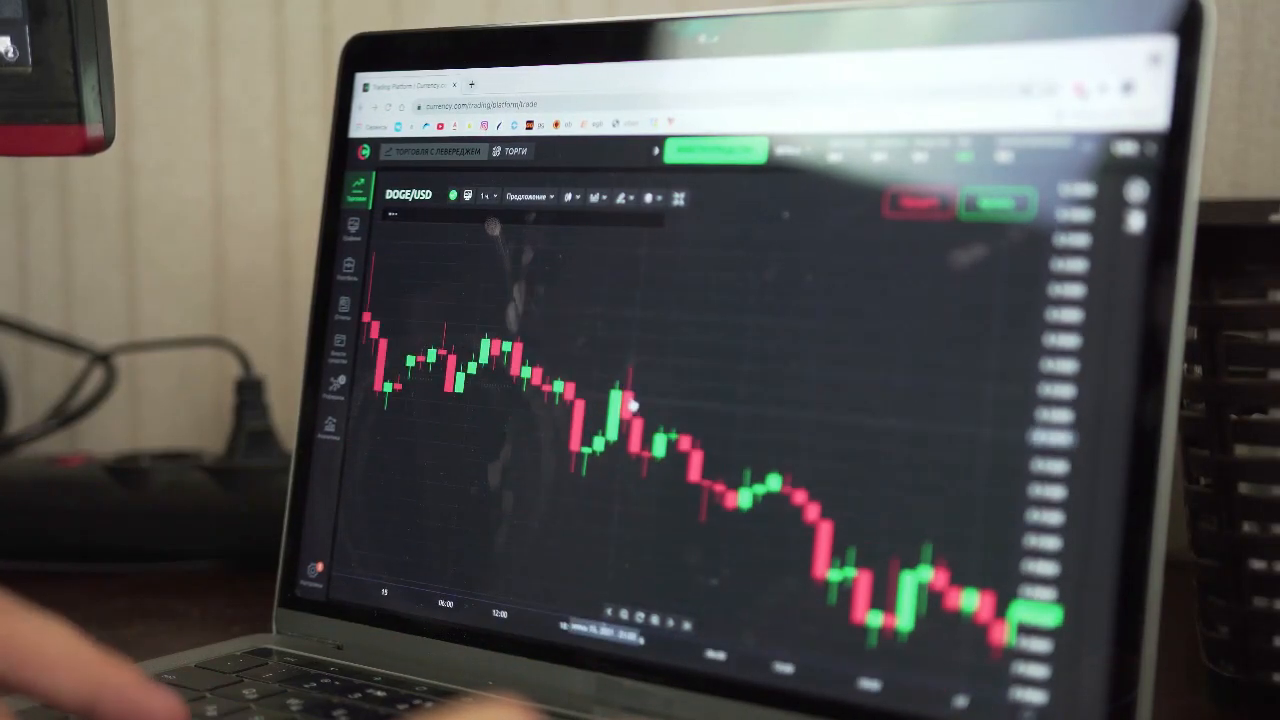
click(652, 196)
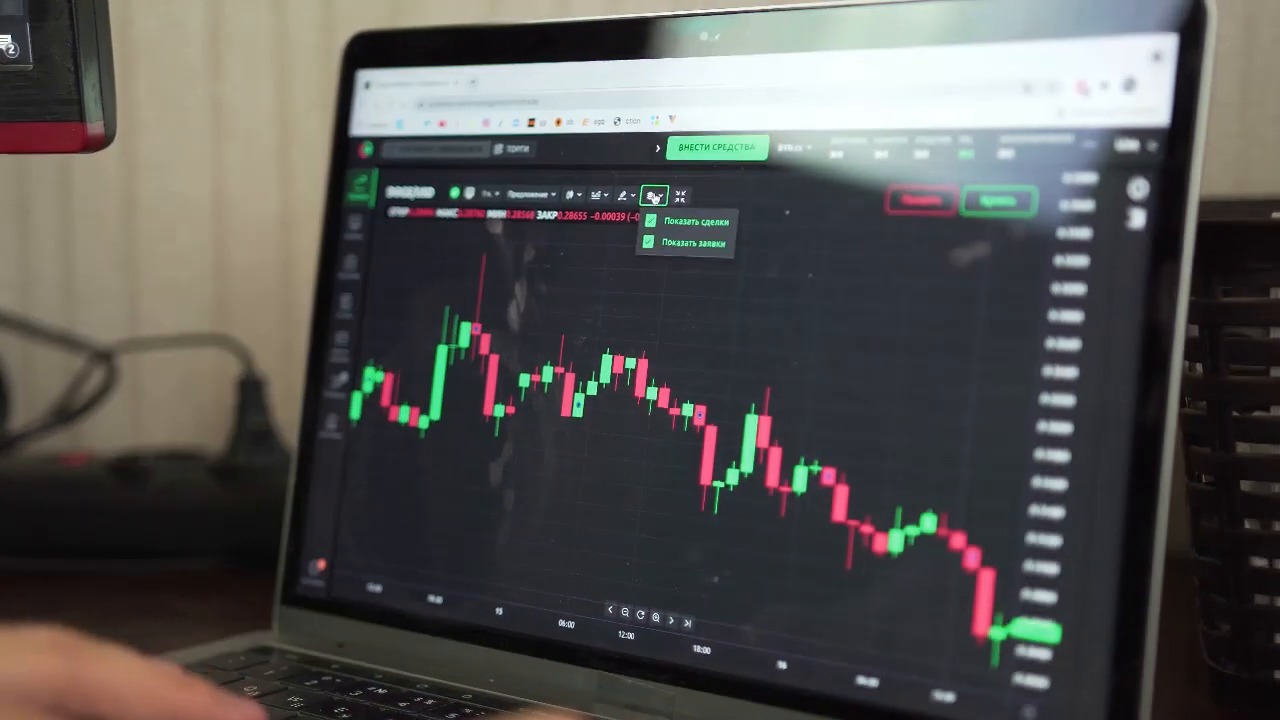